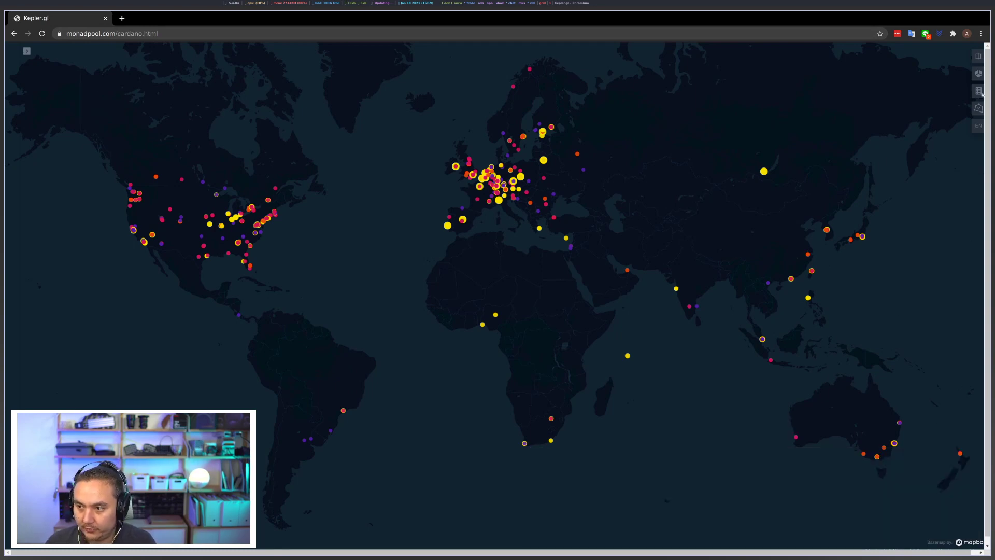
Display the map legend for the Relays layer, sized by relayCount.
left_click(978, 90)
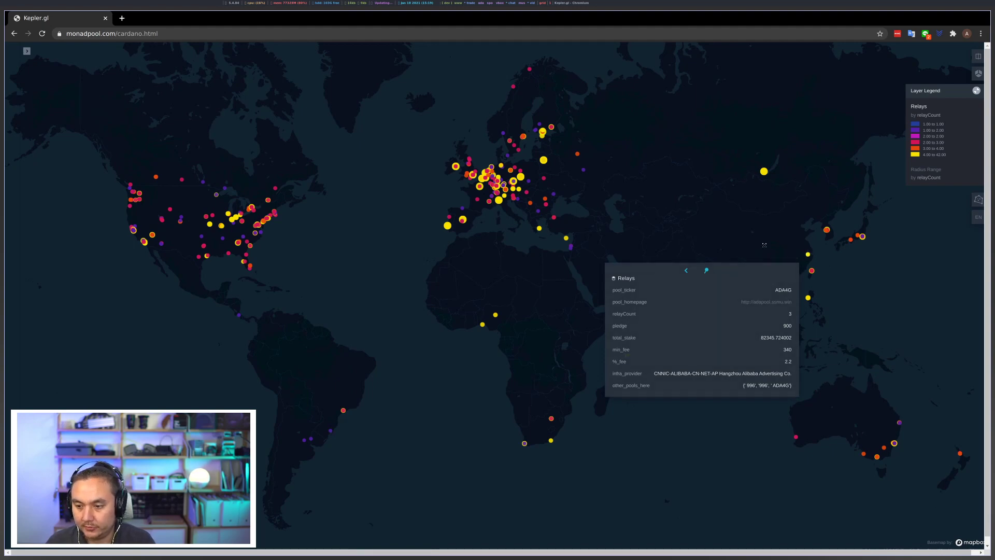
mouse_move(382, 161)
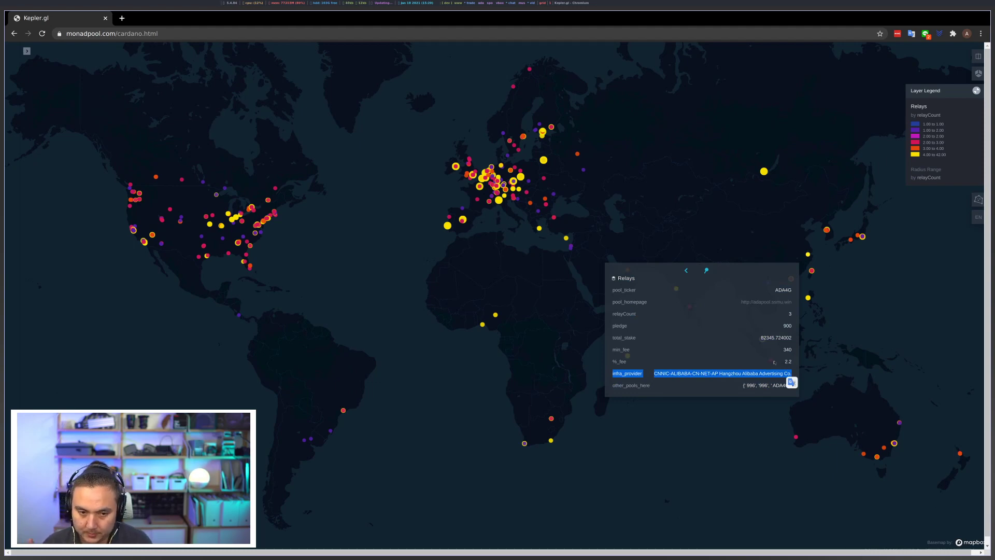
mouse_move(545, 393)
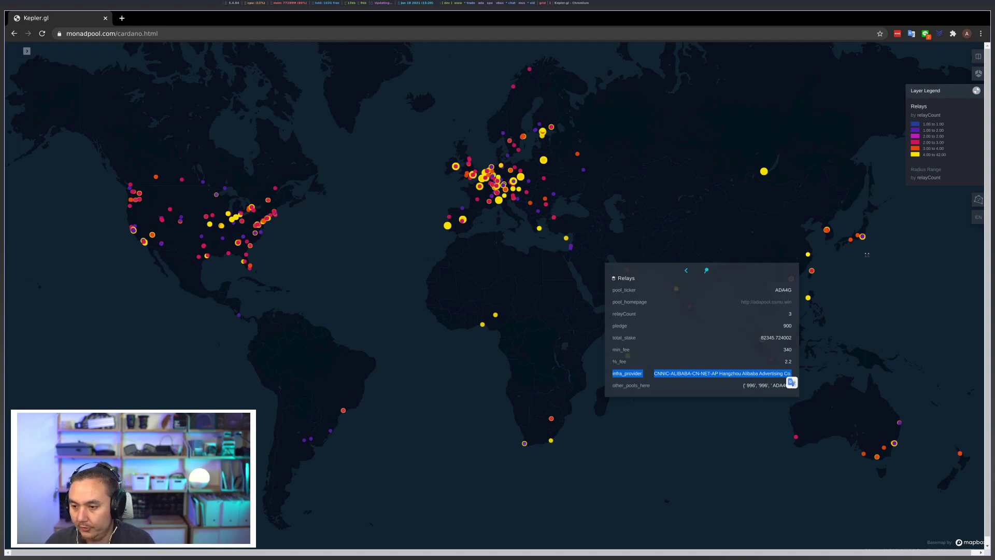
mouse_move(768, 79)
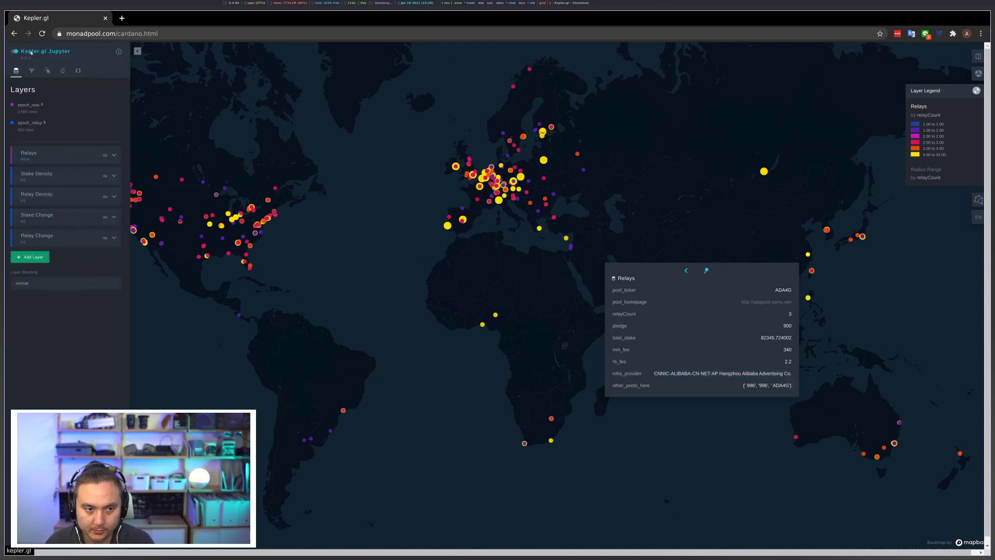
Hide the Relays point layer so no relay points remain on the map.
left_click(137, 51)
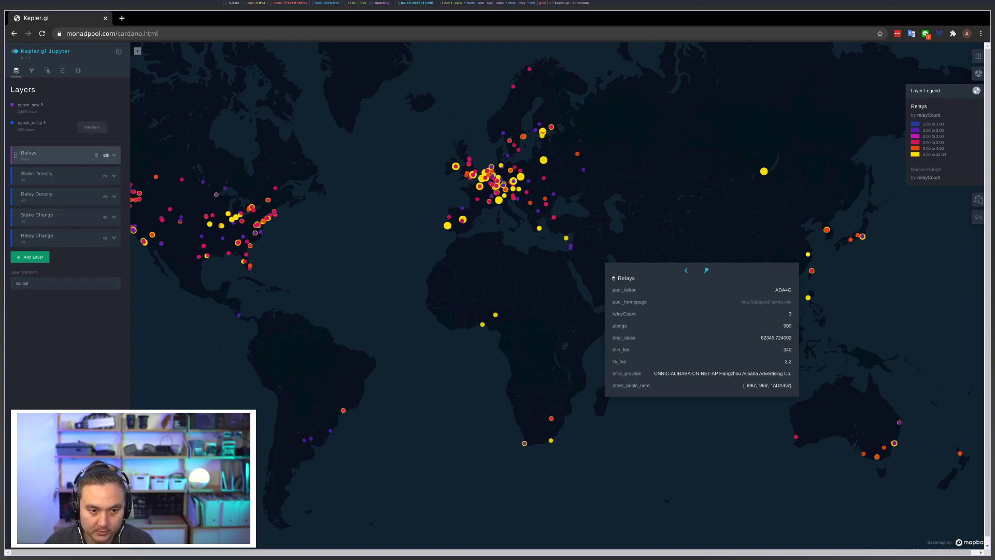
left_click(105, 154)
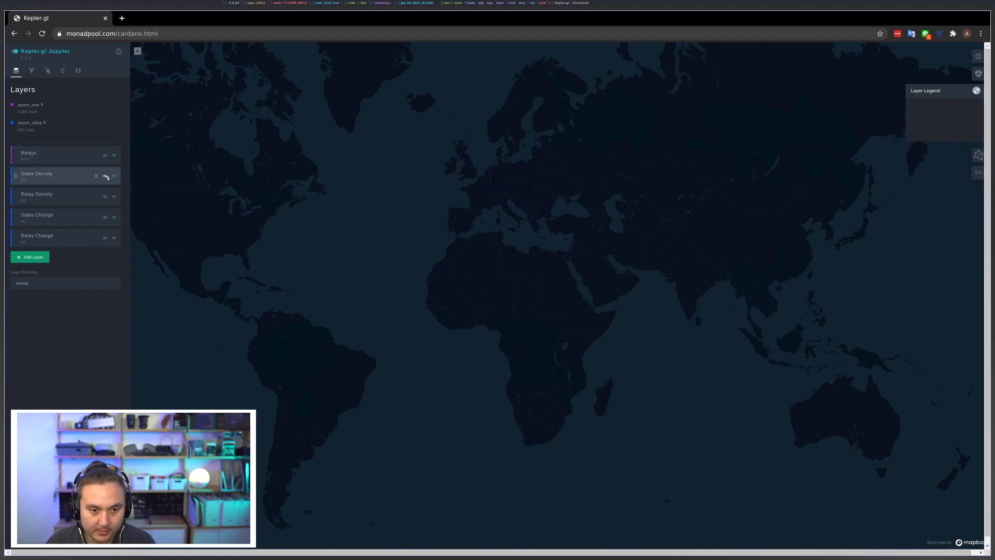
Turn on the Stake Density and Relay Density hexagon layers together.
left_click(105, 176)
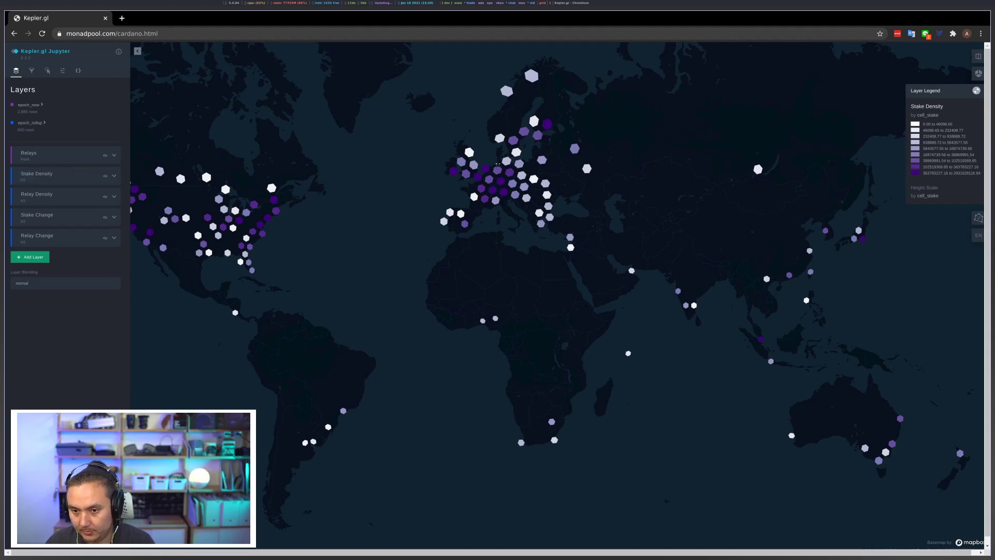
mouse_move(265, 207)
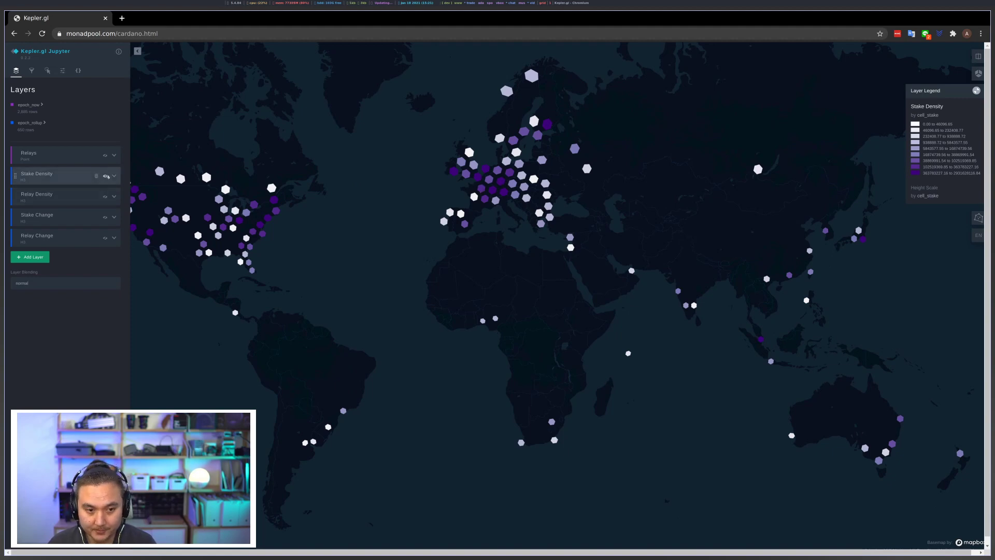
left_click(105, 196)
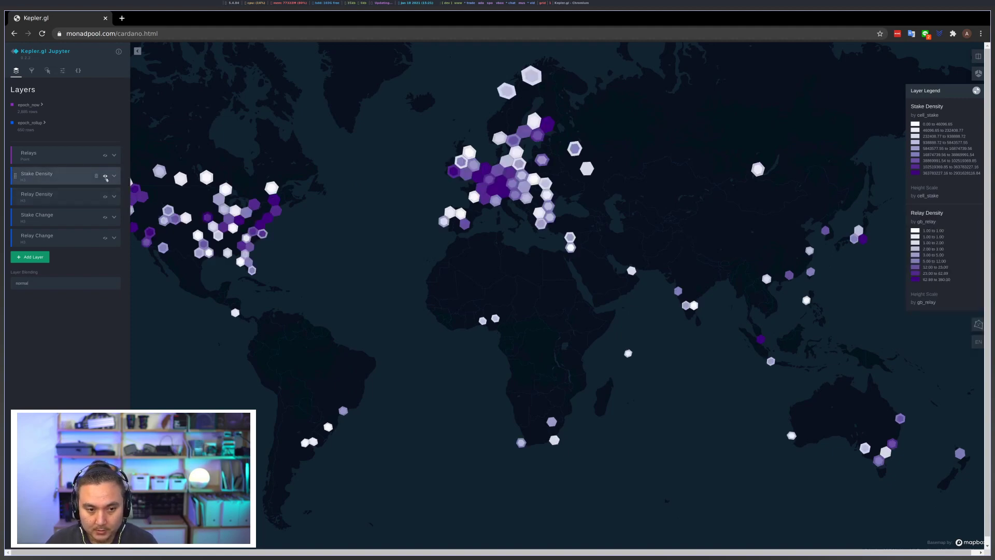
Toggle the Stake Density hexagon layer off and then back on.
left_click(105, 176)
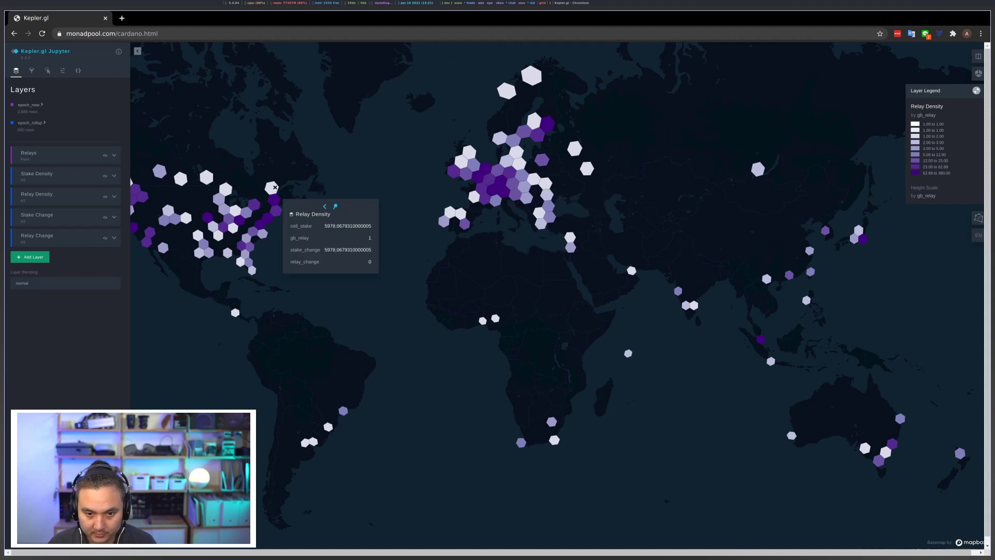
mouse_move(431, 205)
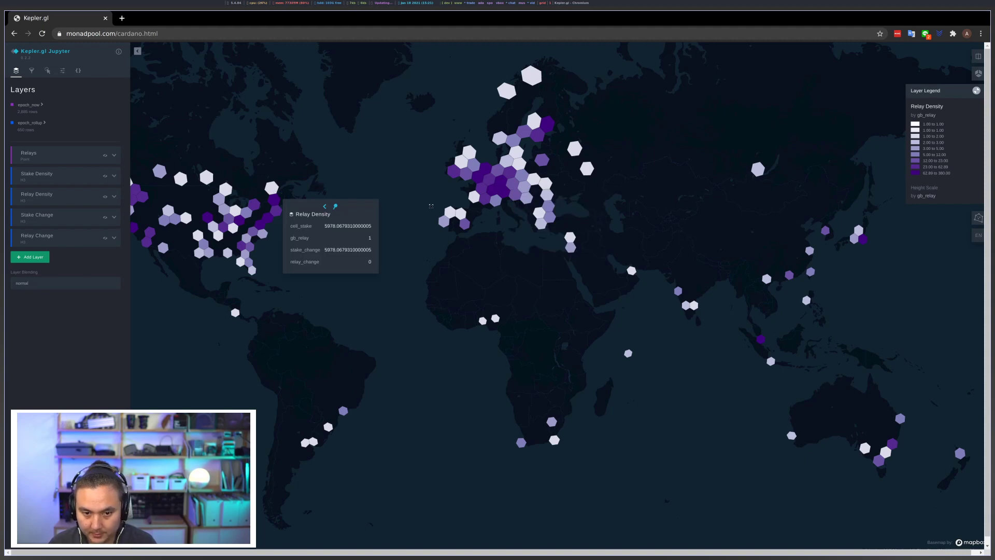
mouse_move(601, 386)
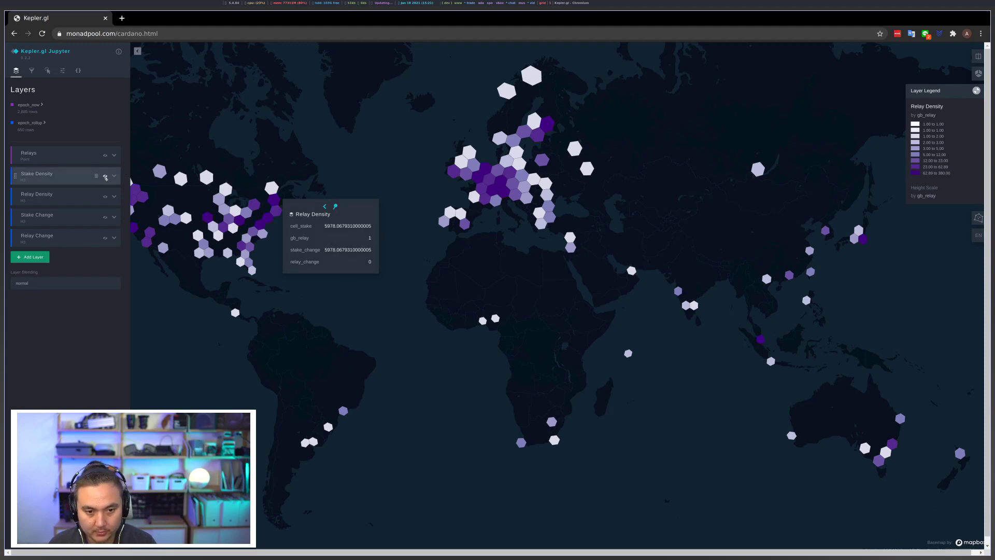
left_click(105, 176)
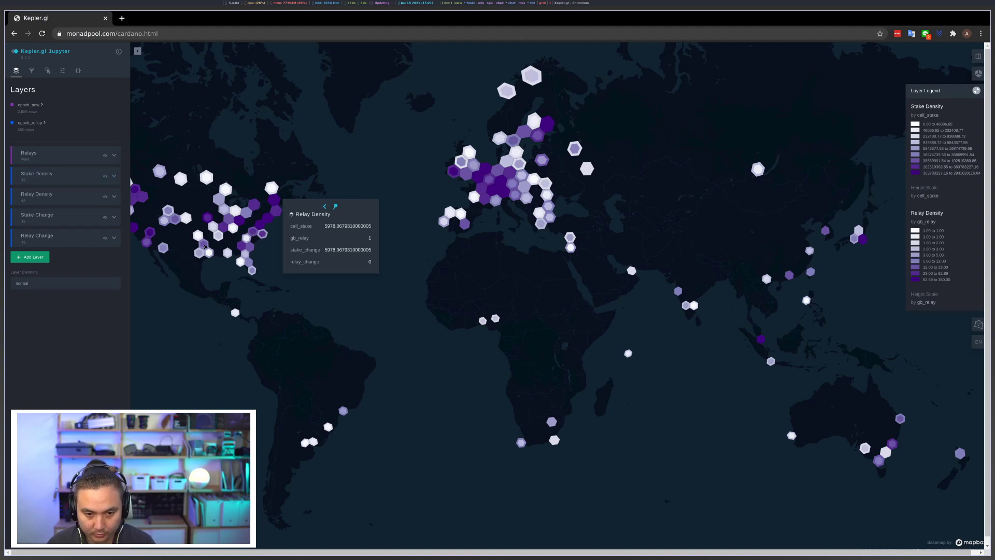
mouse_move(453, 163)
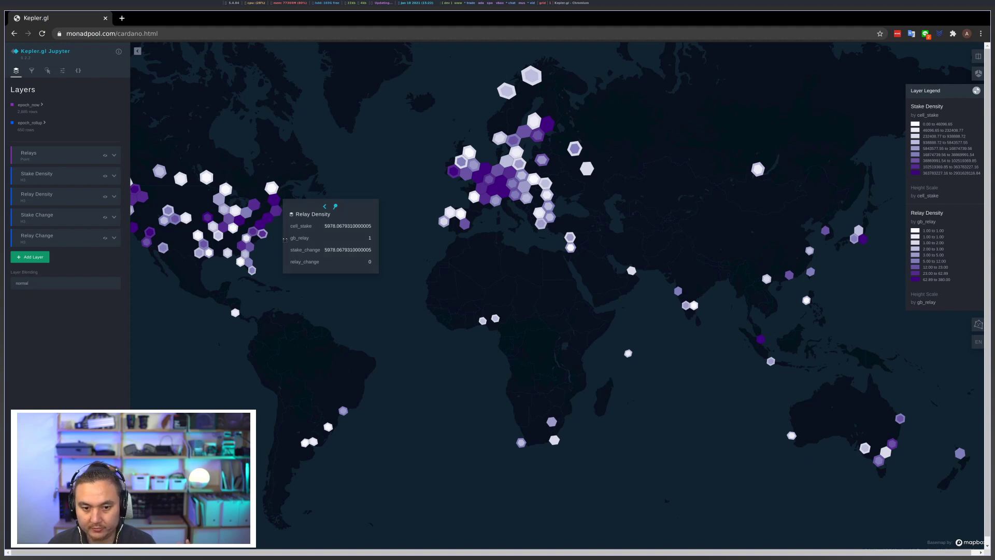
mouse_move(467, 163)
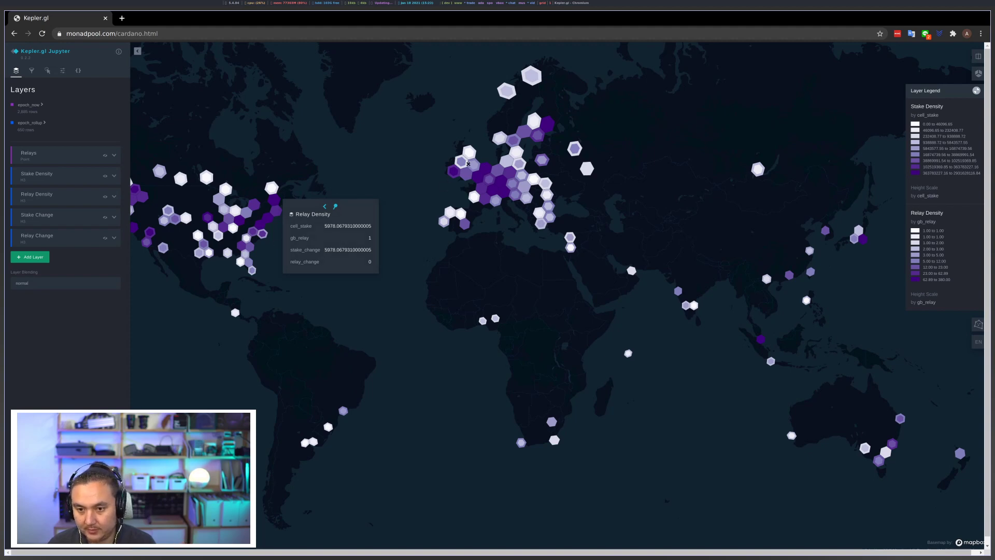
mouse_move(493, 180)
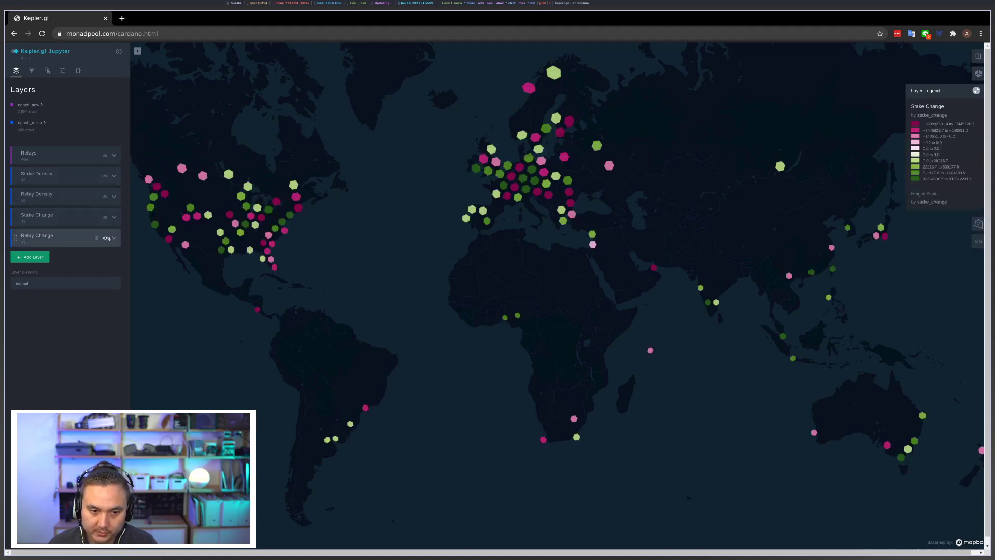
mouse_move(105, 197)
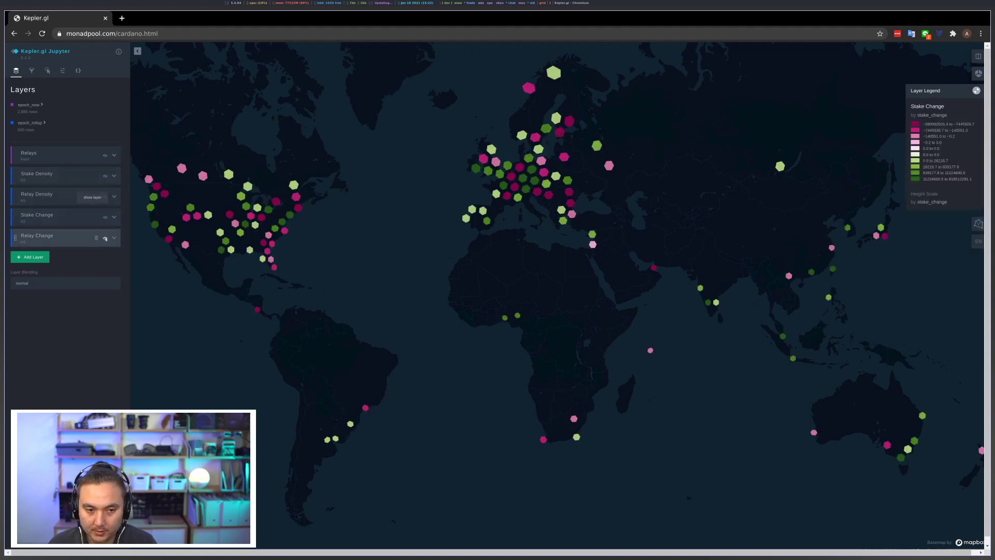
Show the Relay Change hexagon layer, then hide it again.
left_click(104, 238)
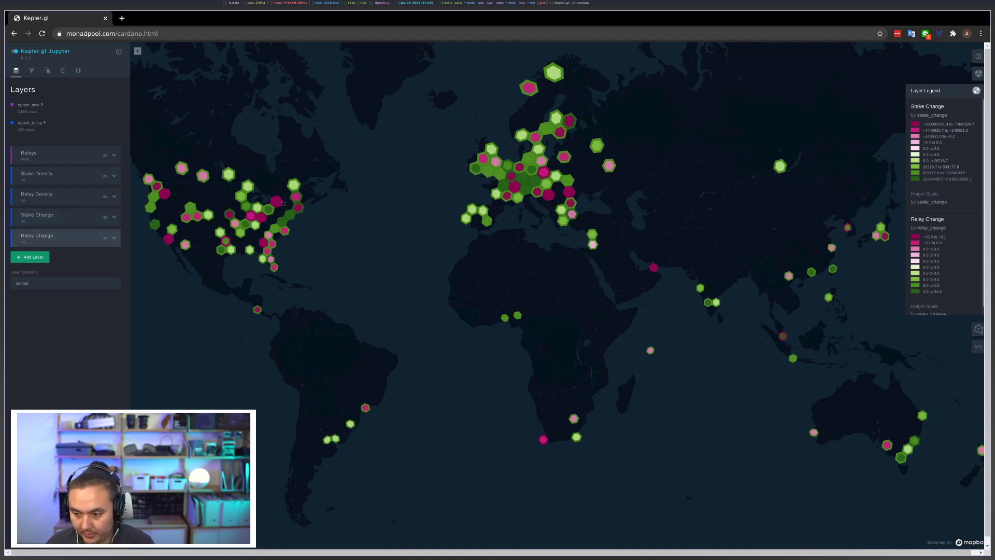
mouse_move(258, 158)
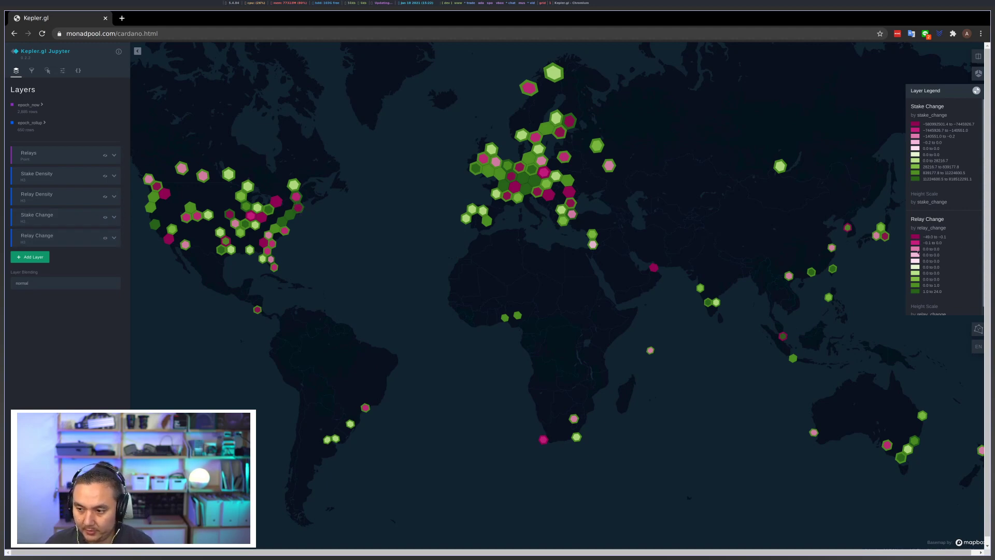
mouse_move(543, 247)
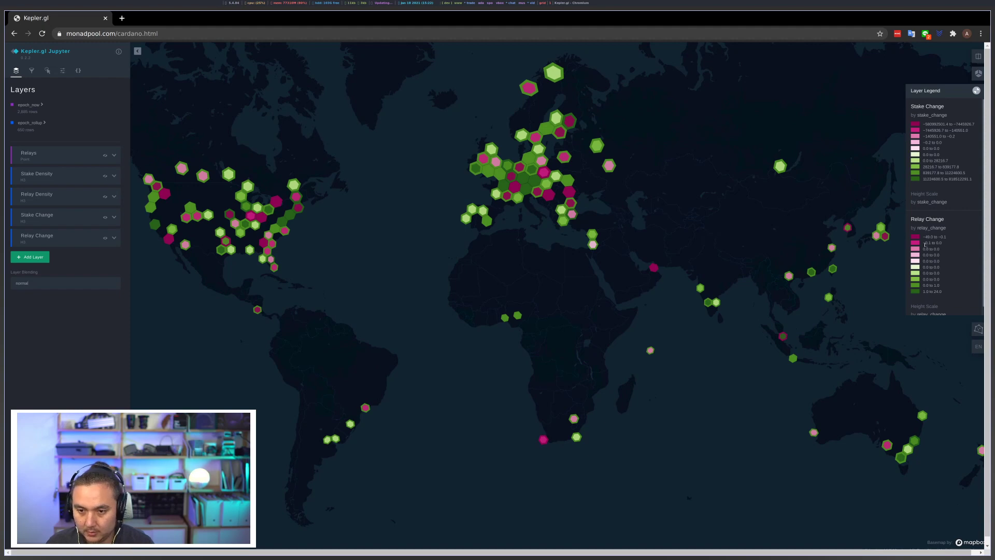
mouse_move(498, 150)
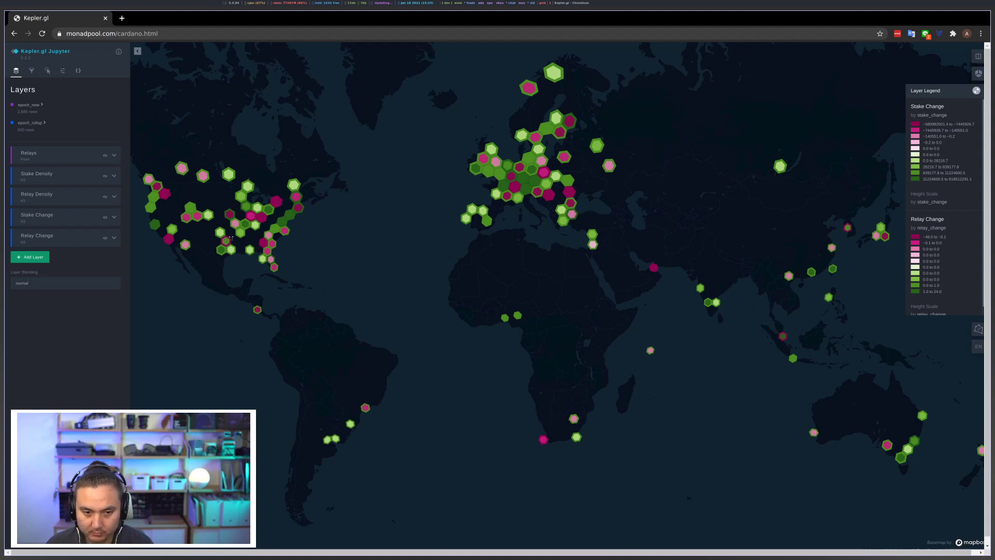
mouse_move(184, 243)
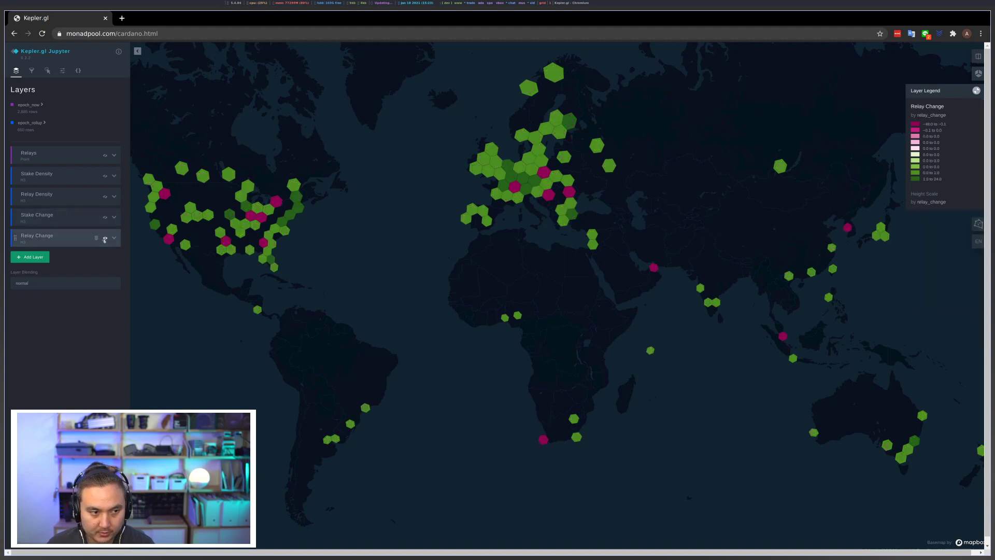
left_click(104, 238)
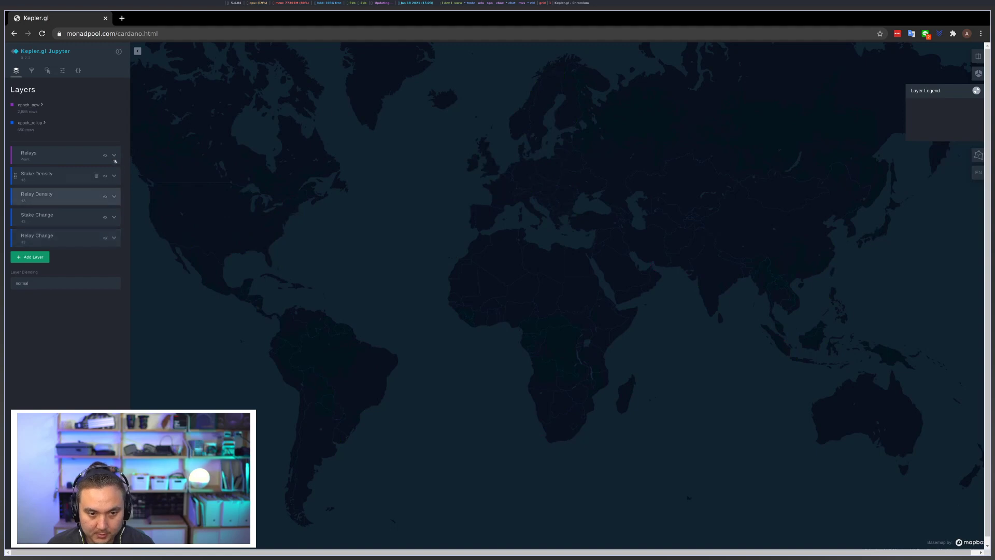